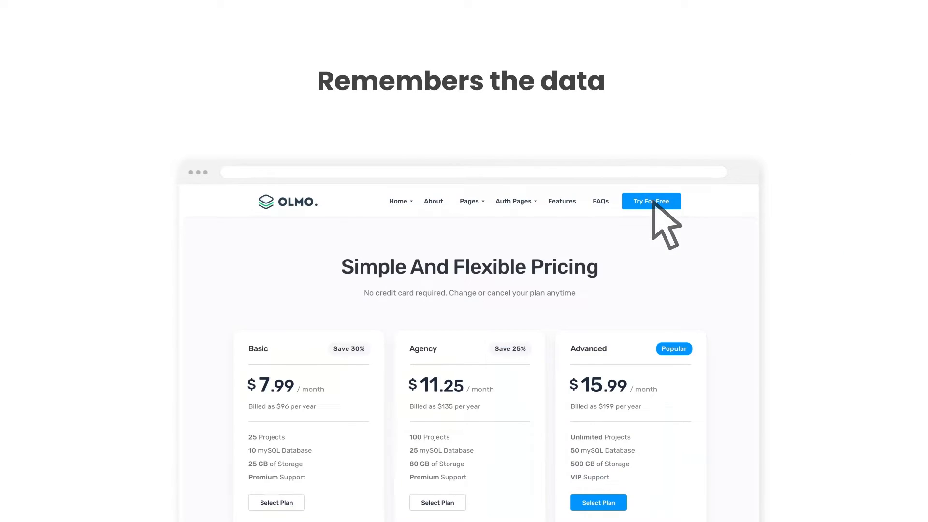
- Sign up for an Attributer trial with the account details
{"action": "left_click", "coordinate": [650, 201]}
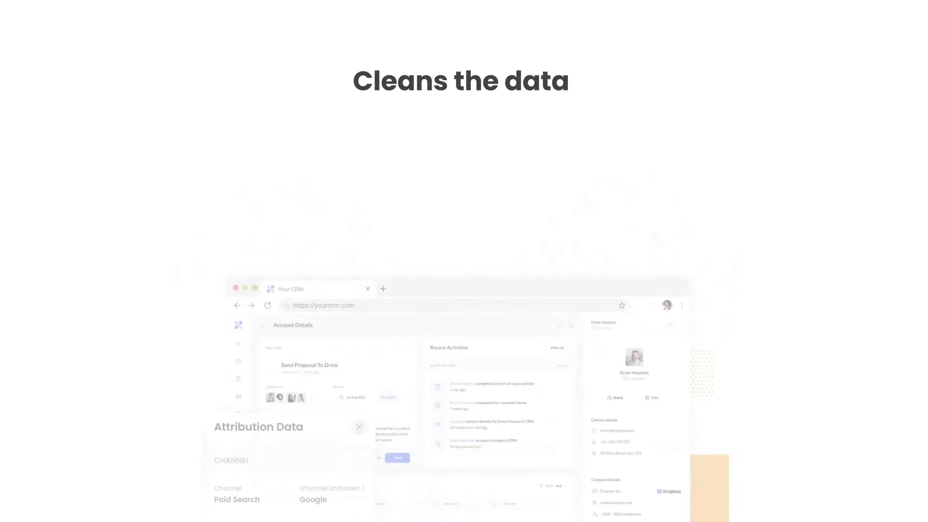
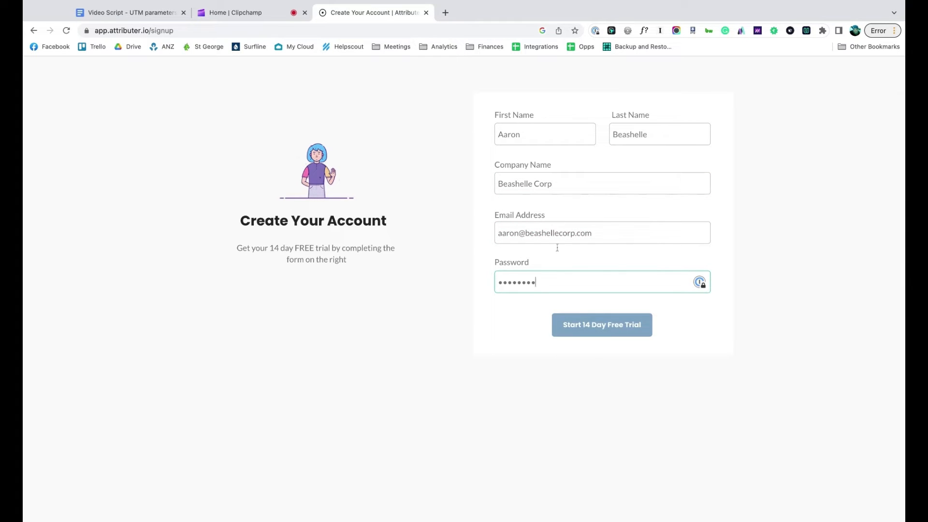
{"action": "left_click", "coordinate": [601, 325]}
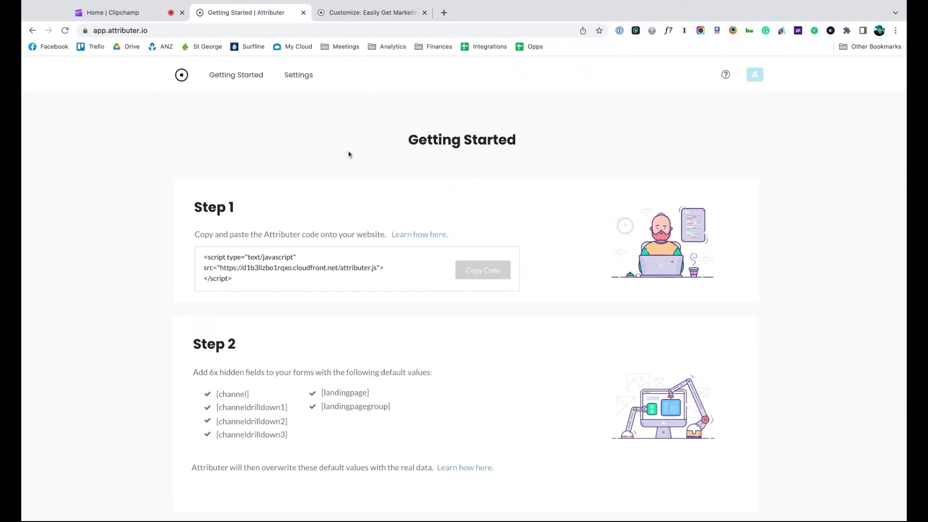
- Paste the Attributer tracking script into the WPCode site header and save the changes
{"action": "left_click", "coordinate": [372, 11]}
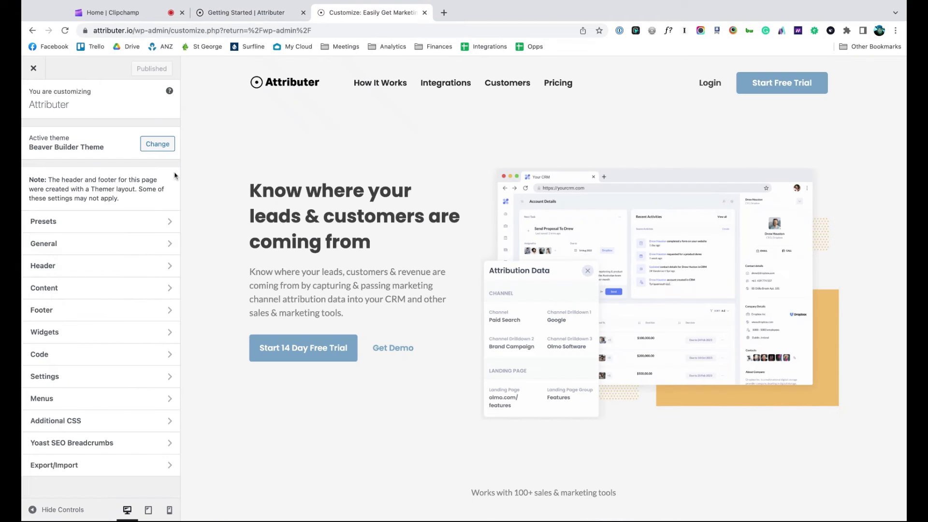
{"action": "left_click", "coordinate": [39, 354]}
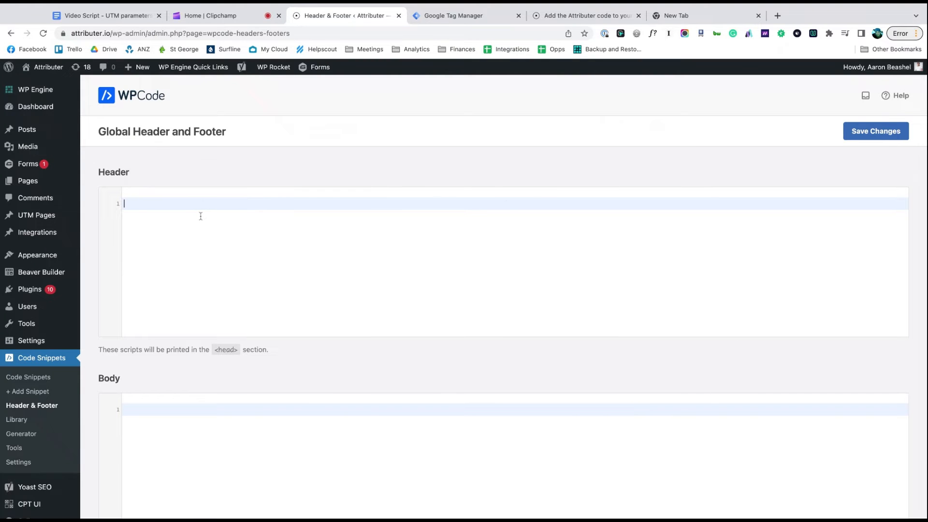
{"action": "type", "text": "<script type=\"text/javascript\" src=\"https://d1b3llzbo1rqxo.cloudfront.net/attributer.js\"></script>"}
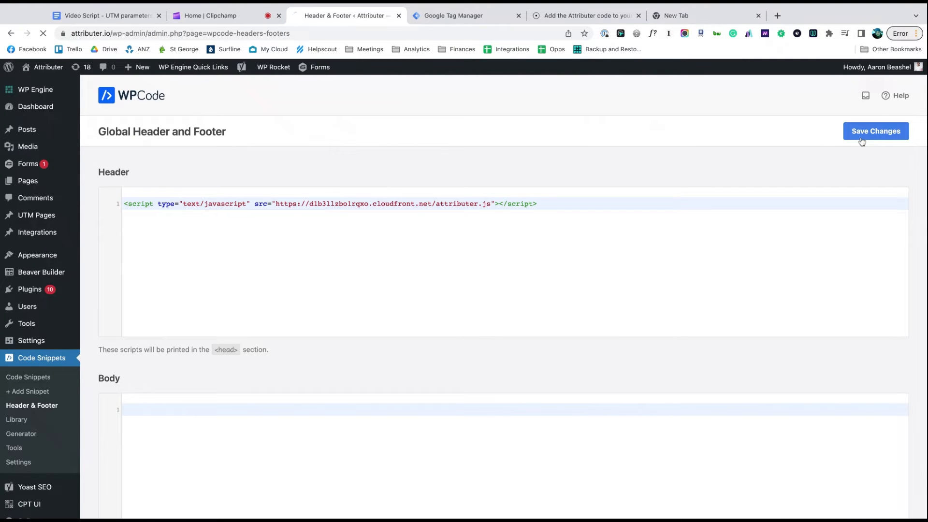
{"action": "left_click", "coordinate": [453, 15]}
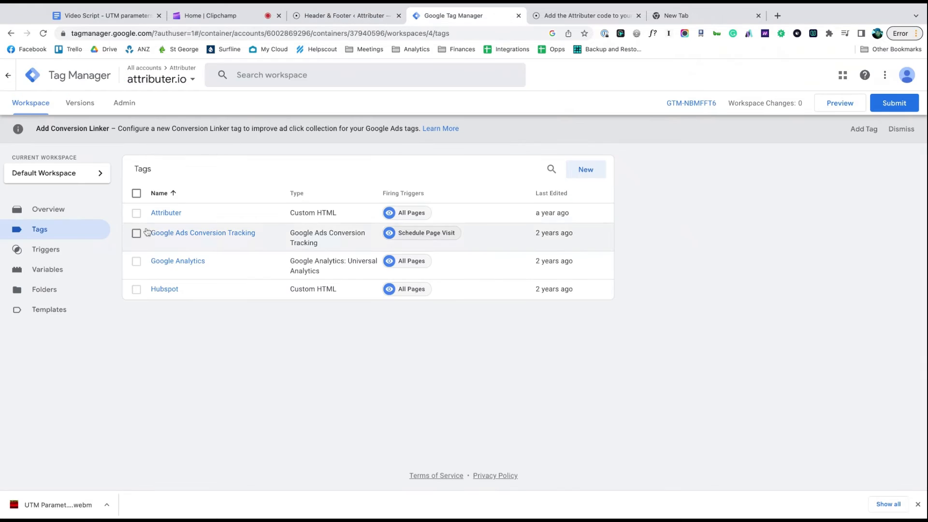
{"action": "left_click", "coordinate": [166, 213]}
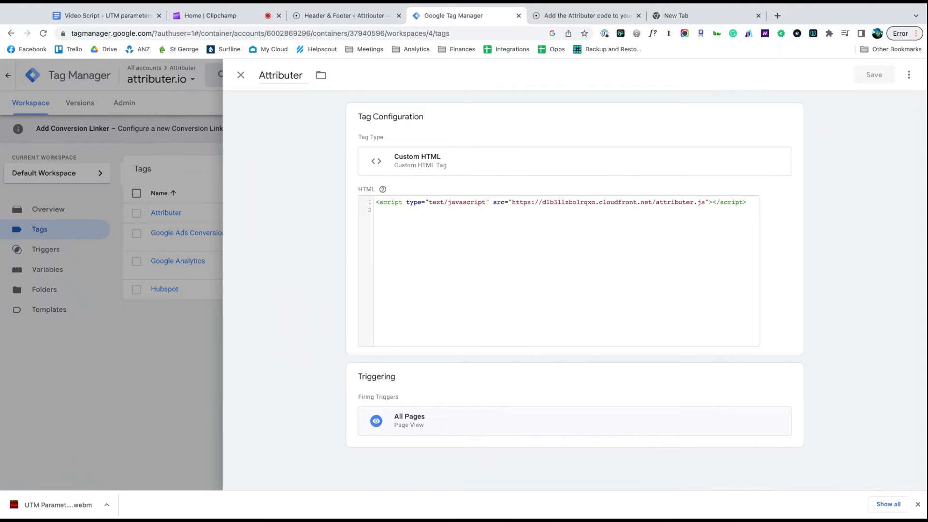
{"action": "left_click", "coordinate": [346, 15]}
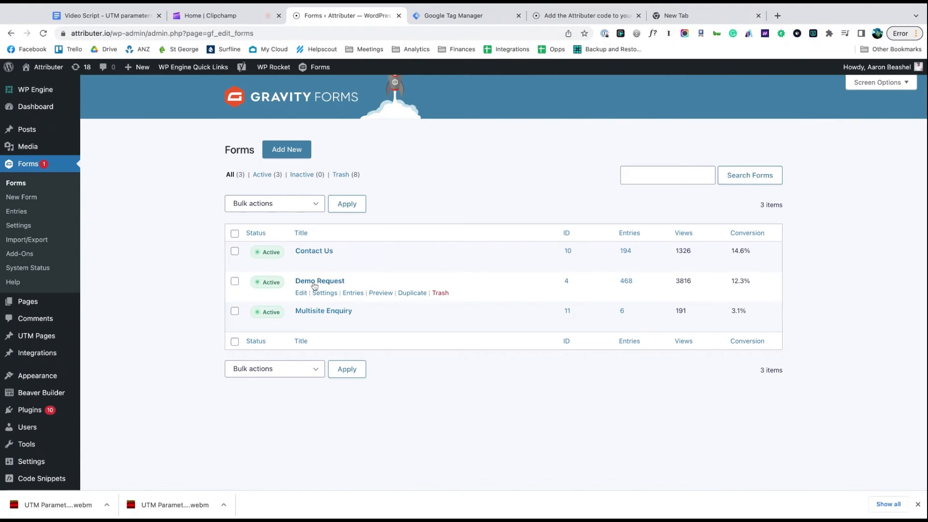
- Open the Demo Request form in the Gravity Forms editor and scroll through its fields
{"action": "left_click", "coordinate": [301, 293]}
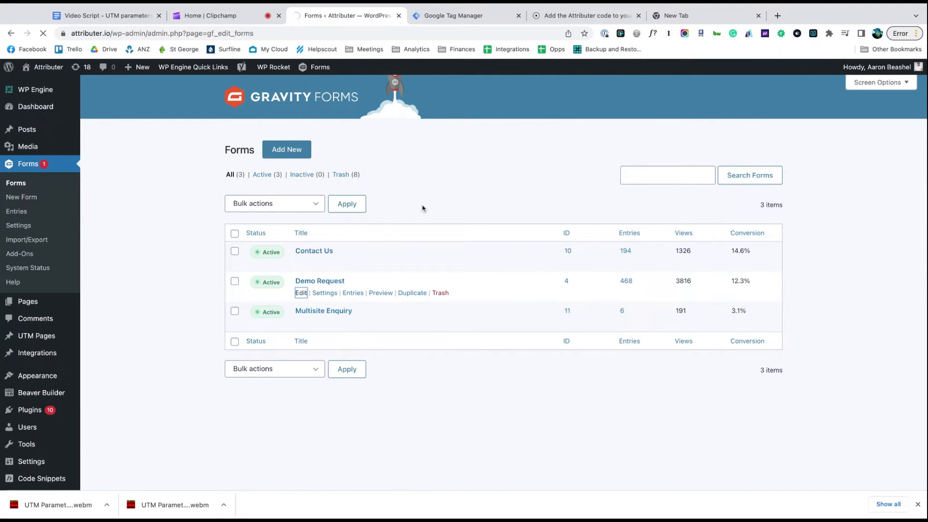
{"action": "left_click", "coordinate": [302, 292]}
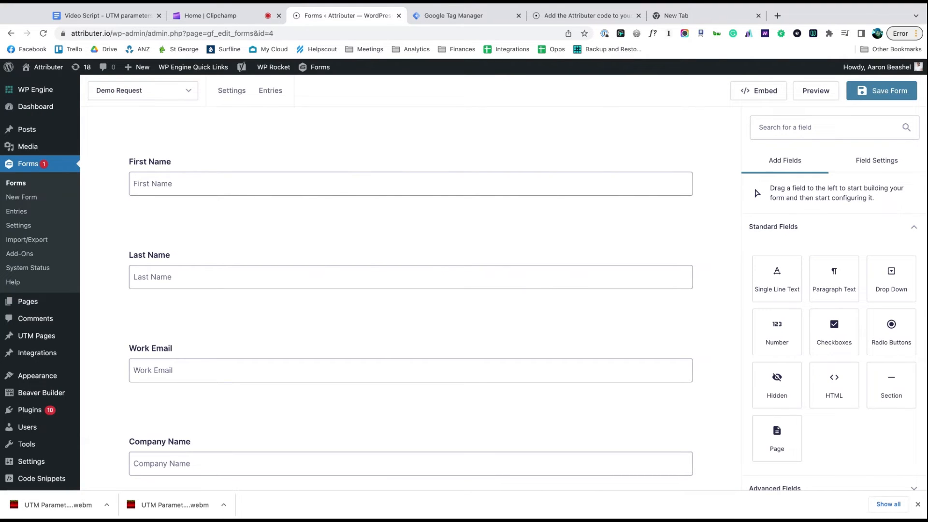
{"action": "scroll", "scroll_direction": "down", "scroll_amount": 3}
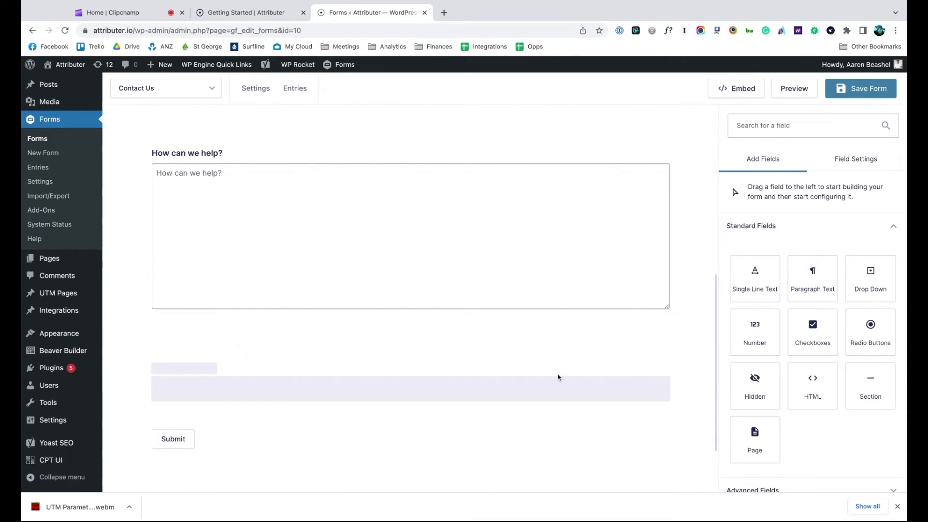
- Add hidden fields with [channel] default values, labelling the first one 'Channel'
{"action": "scroll", "scroll_direction": "down", "scroll_amount": 3}
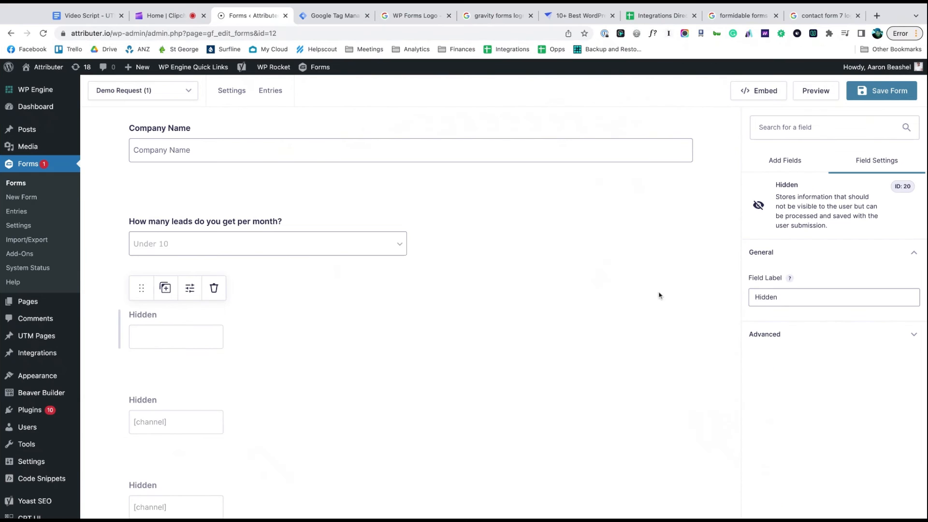
{"action": "type", "text": "Channel"}
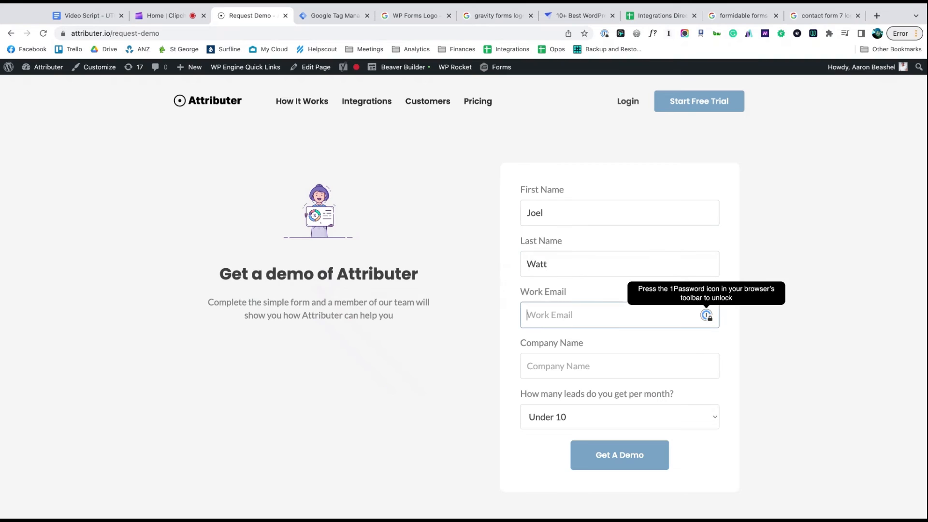
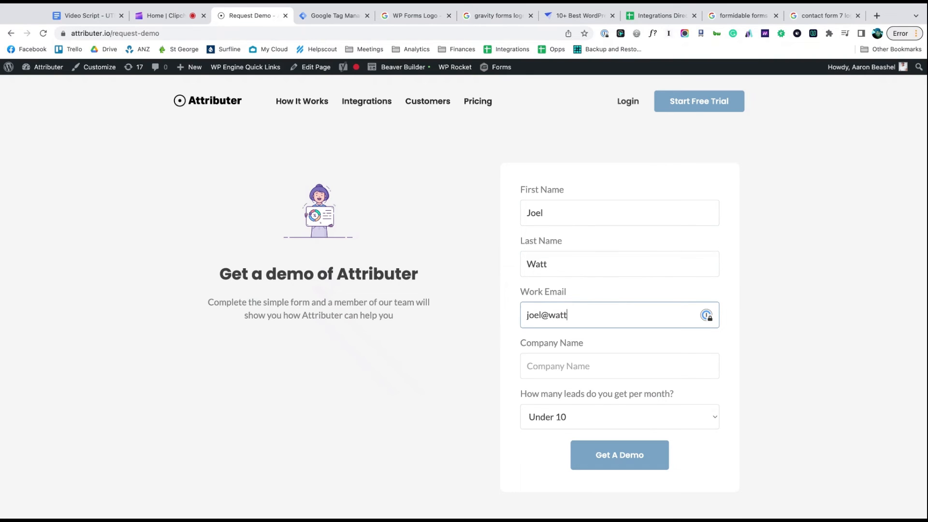
{"action": "type", "text": "Watt Cor"}
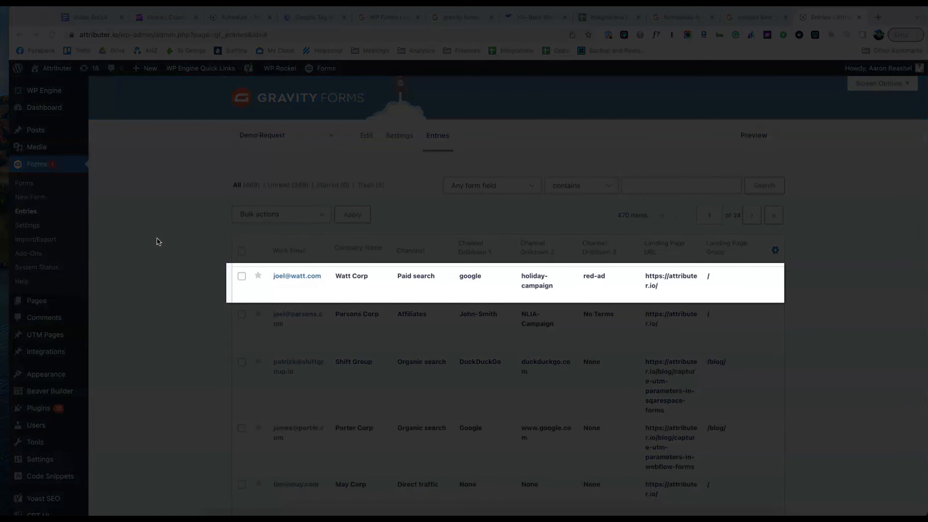
- Open the newest Demo Request entry showing Paid search, google, holiday-campaign and red-ad
{"action": "left_click", "coordinate": [297, 276]}
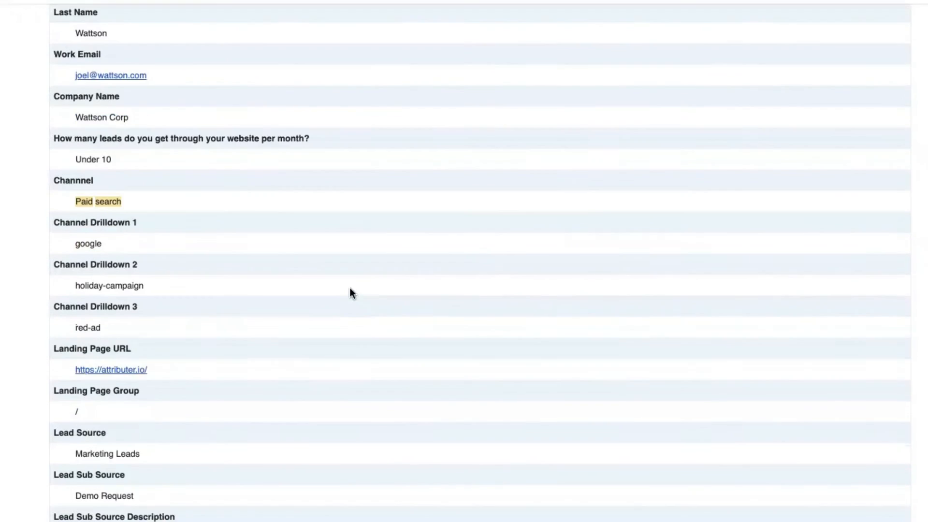